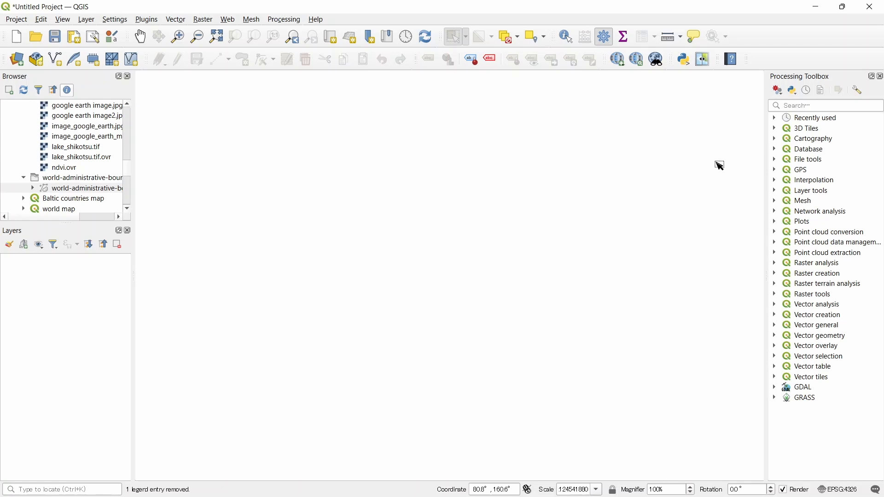
pyautogui.moveTo(30, 84)
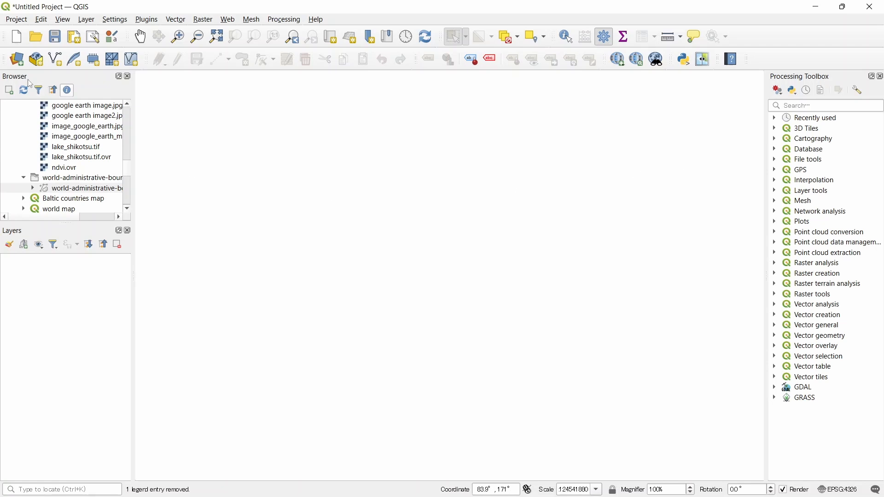
# Step: Add the world-administrative-boundaries layer from the Browser panel onto the map canvas
pyautogui.click(82, 188)
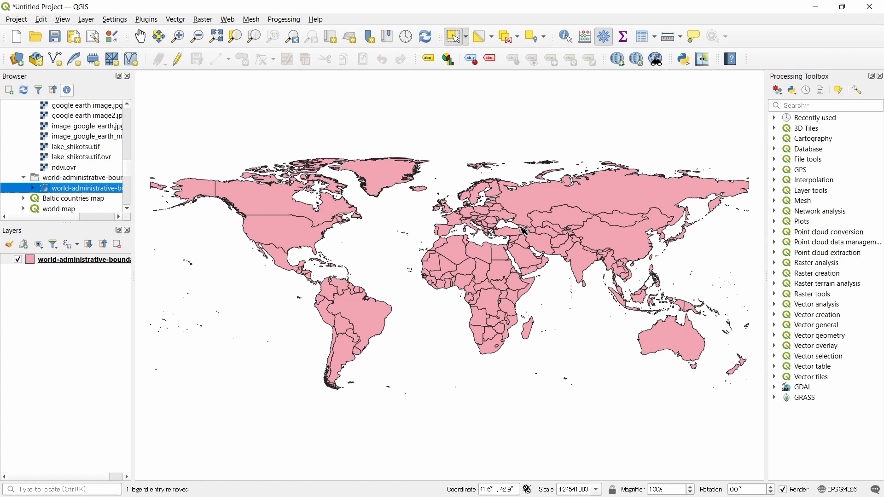
pyautogui.moveTo(443, 339)
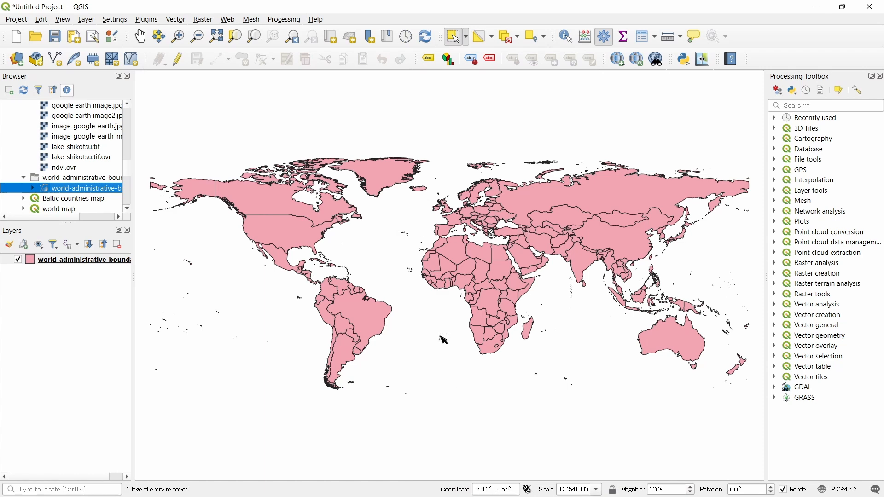
# Step: Show the attribute table of the countries layer, listing all 256 features
pyautogui.rightClick(79, 260)
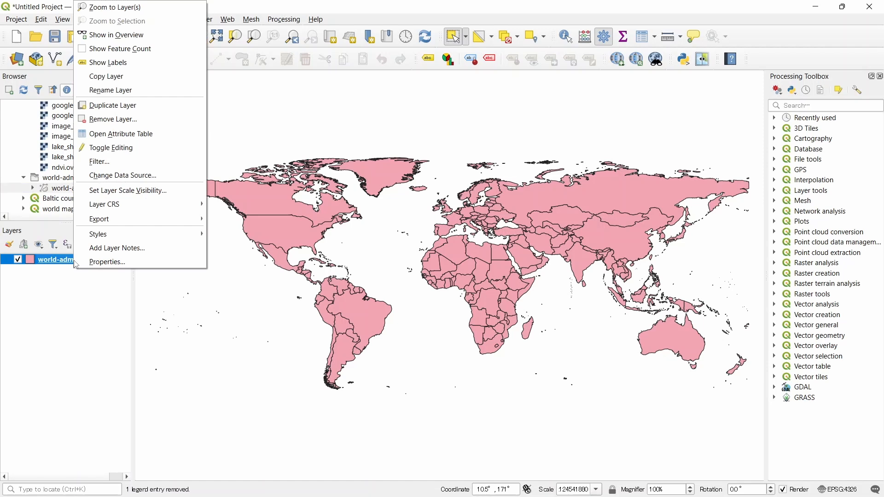
pyautogui.moveTo(112, 105)
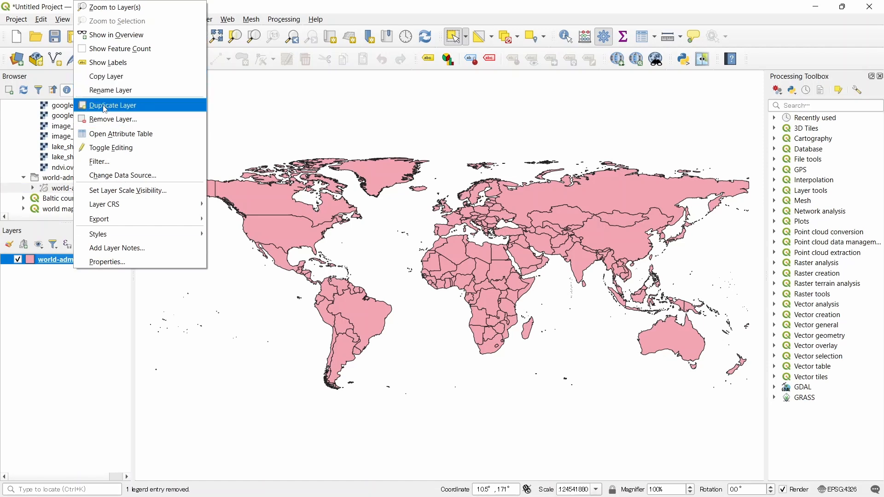
pyautogui.click(122, 134)
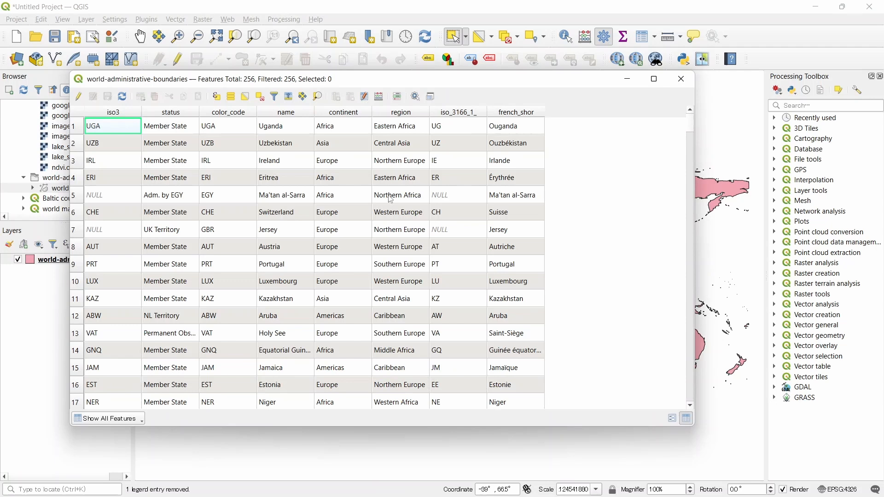
pyautogui.moveTo(309, 178)
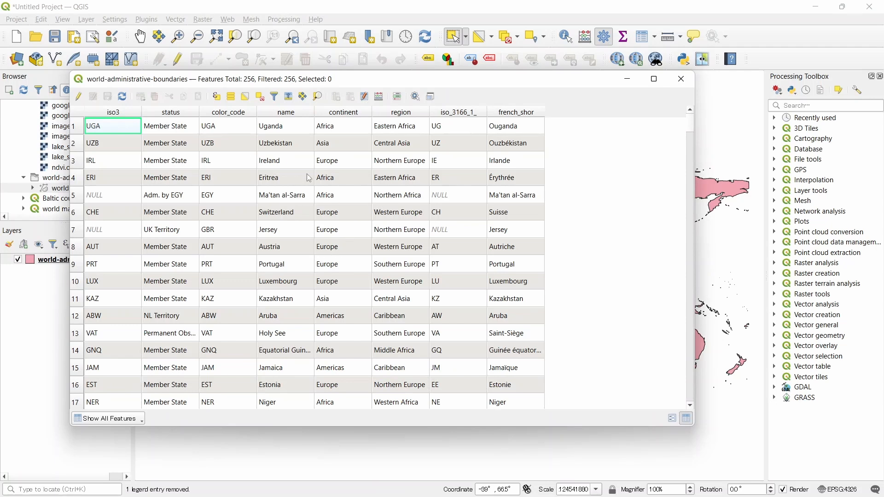
pyautogui.moveTo(292, 126)
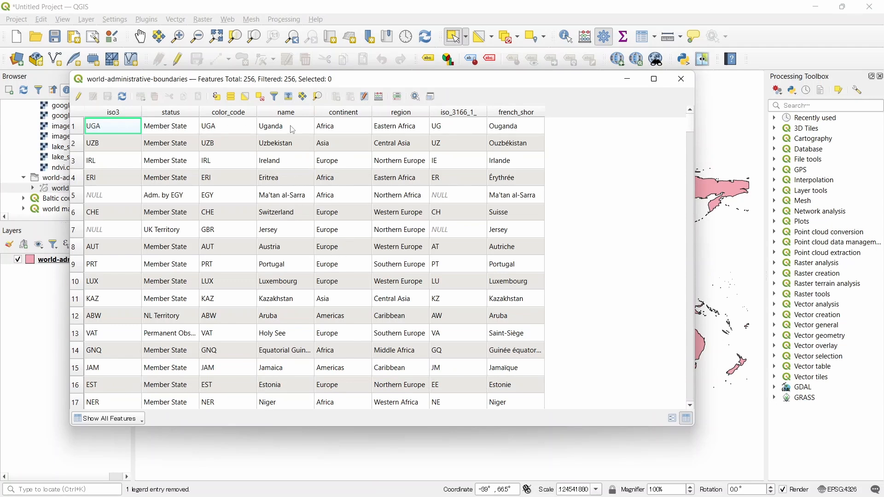
pyautogui.moveTo(282, 290)
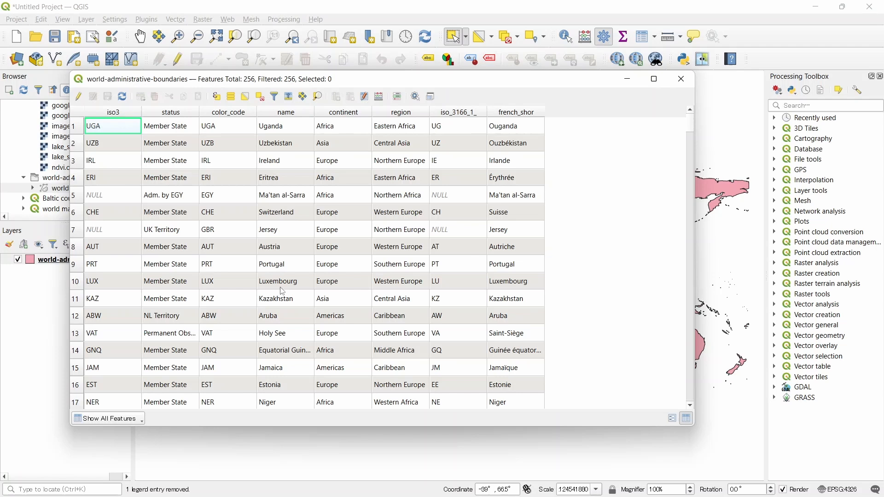
pyautogui.moveTo(398, 237)
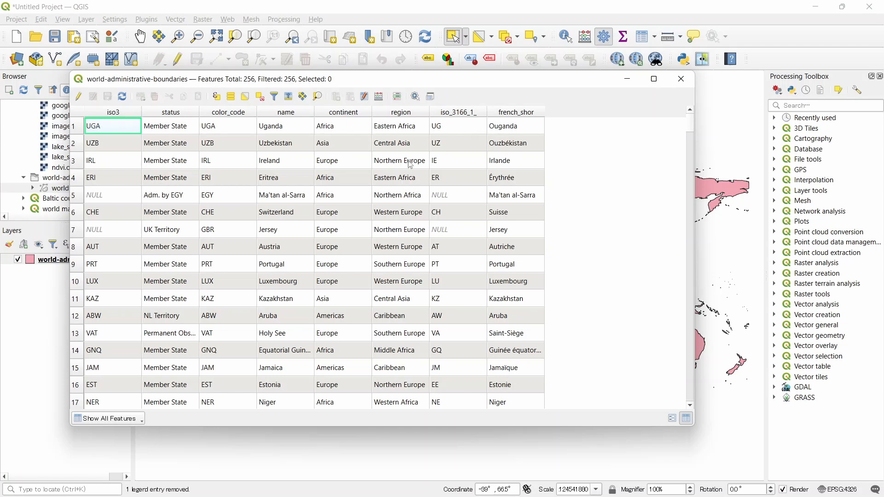
pyautogui.moveTo(381, 307)
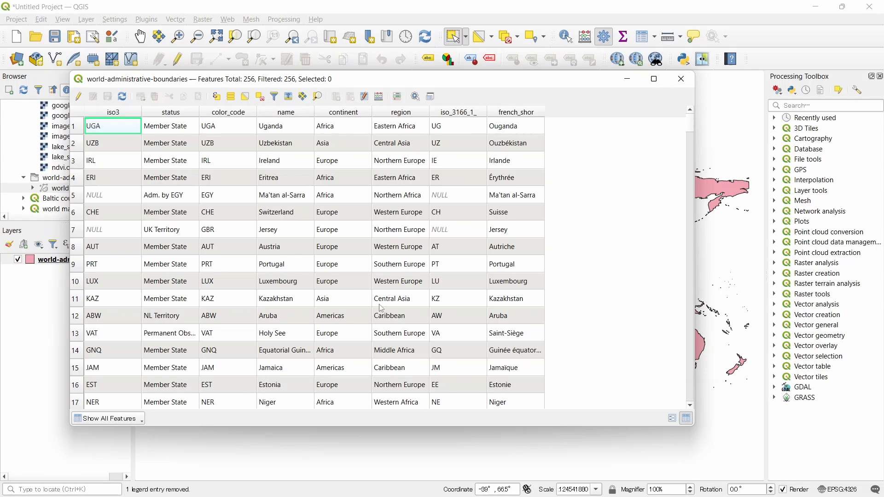
pyautogui.moveTo(392, 281)
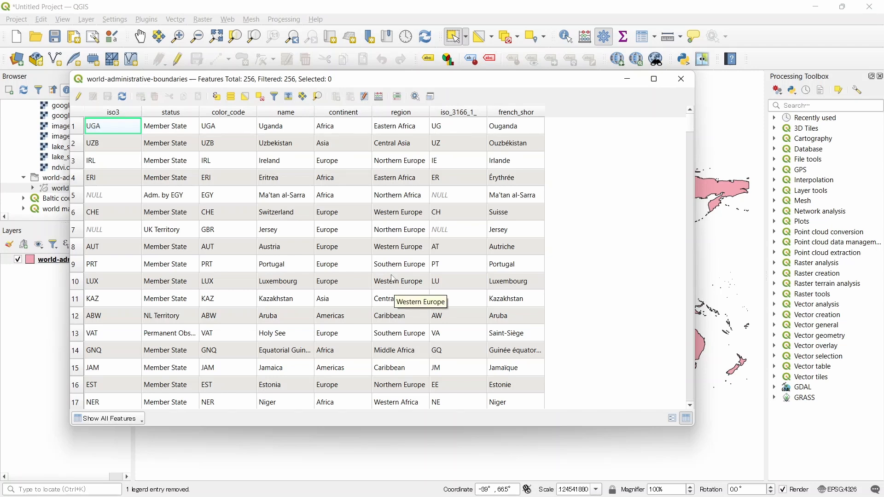
pyautogui.moveTo(402, 212)
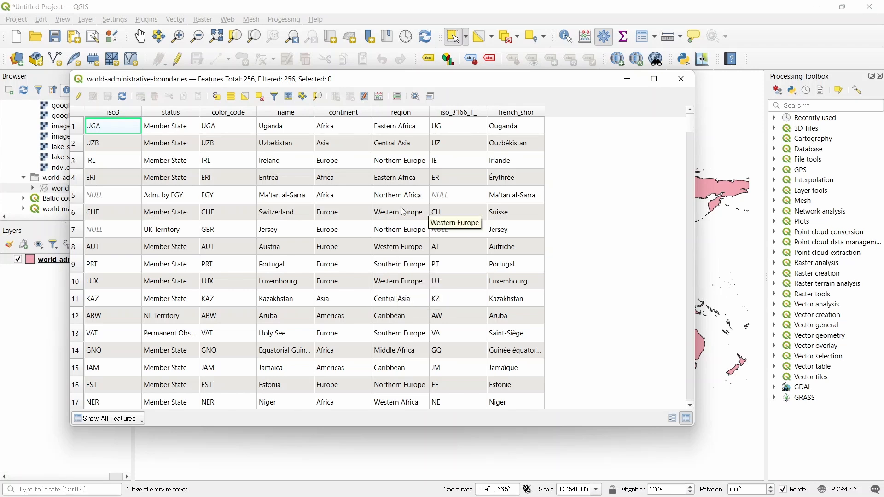
pyautogui.moveTo(483, 212)
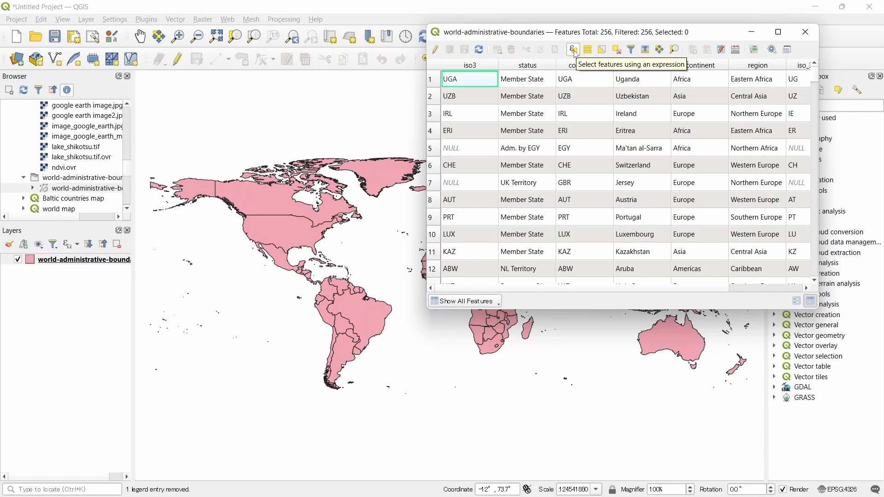
# Step: Begin a Select by Expression on the countries layer starting with the "region" field
pyautogui.click(572, 50)
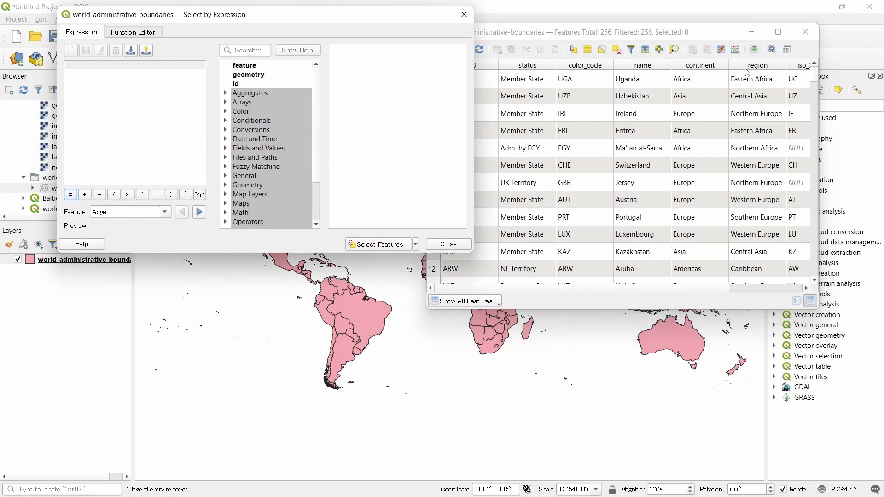
pyautogui.moveTo(245, 166)
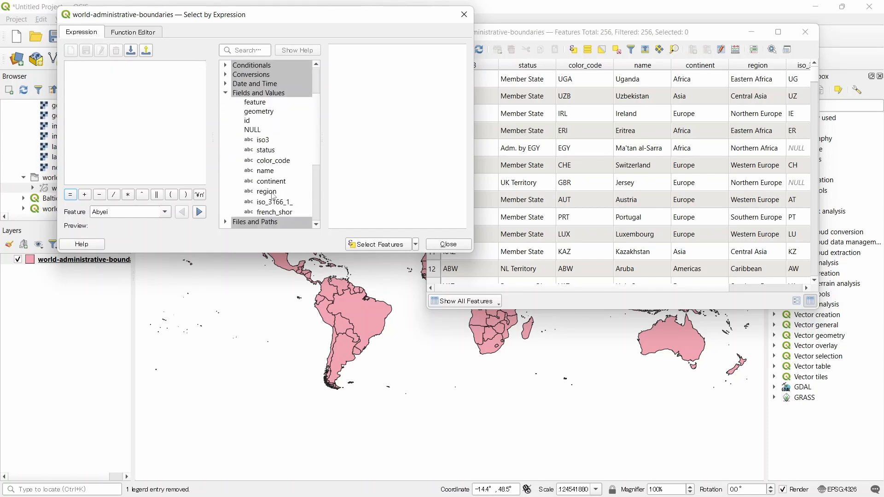
pyautogui.doubleClick(265, 191)
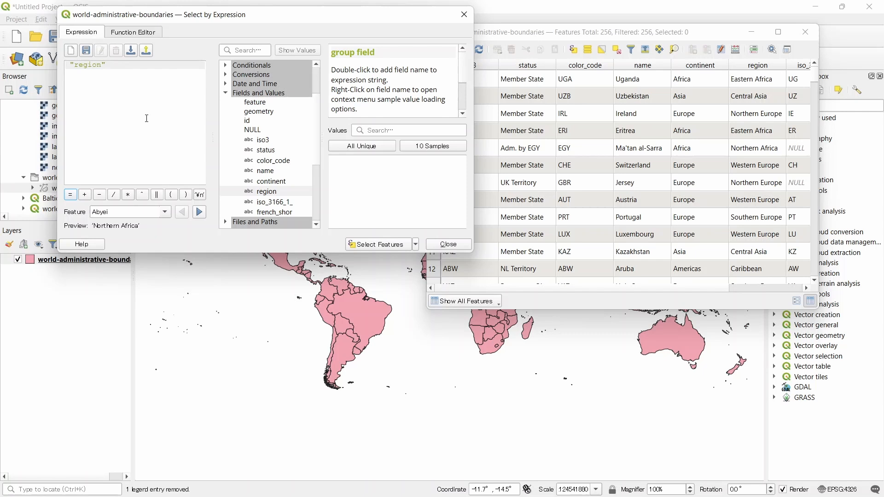
pyautogui.moveTo(108, 81)
pyautogui.write(' =')
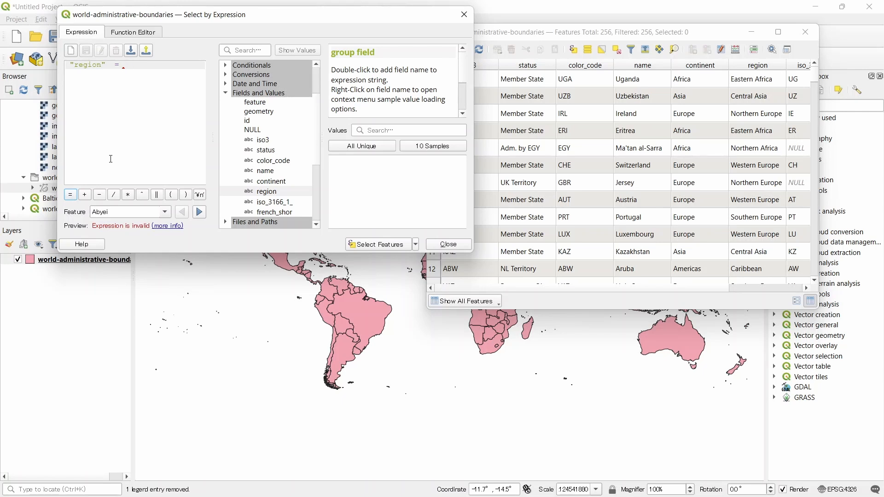
pyautogui.moveTo(170, 82)
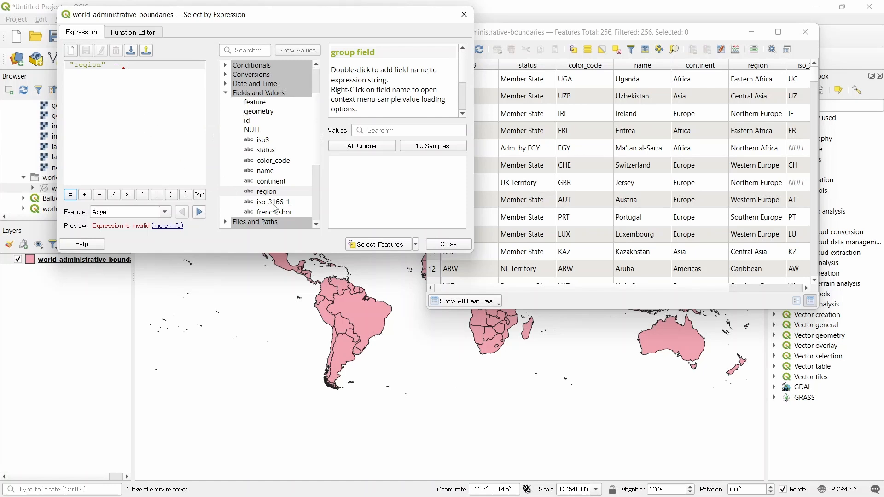
# Step: Complete the expression as "region" = 'South America' using the field's unique values list
pyautogui.click(267, 192)
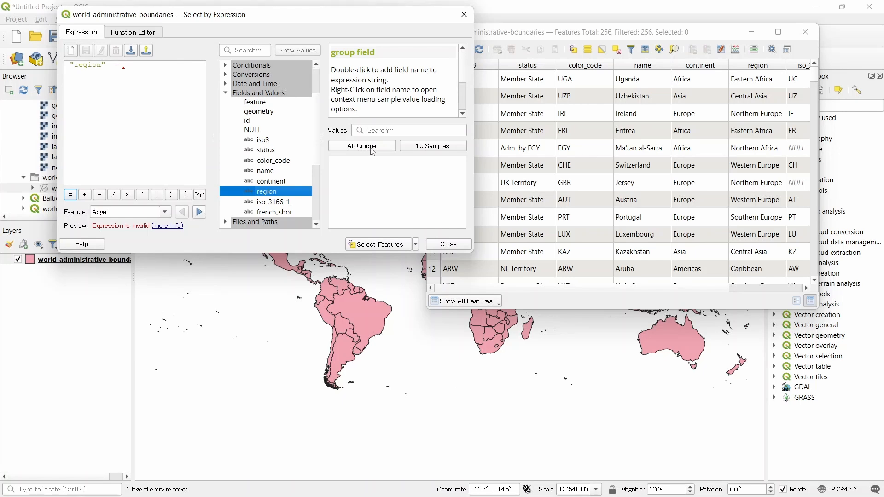
pyautogui.click(361, 146)
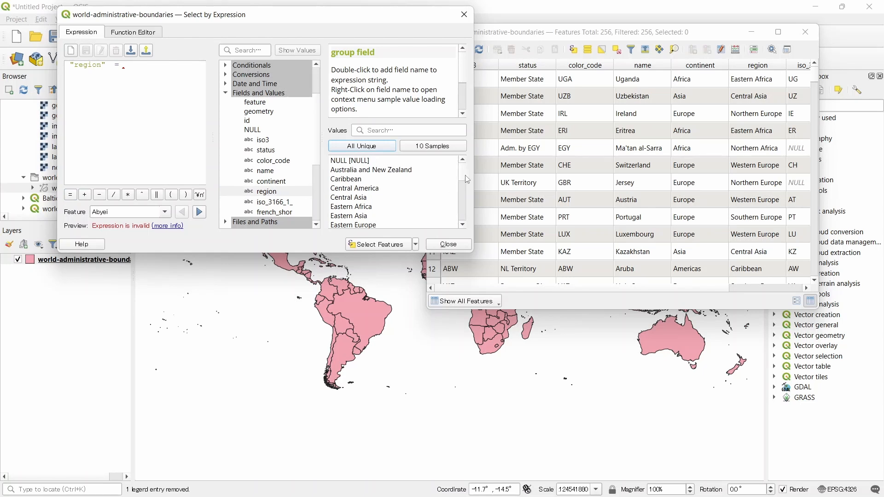
pyautogui.scroll(-3)
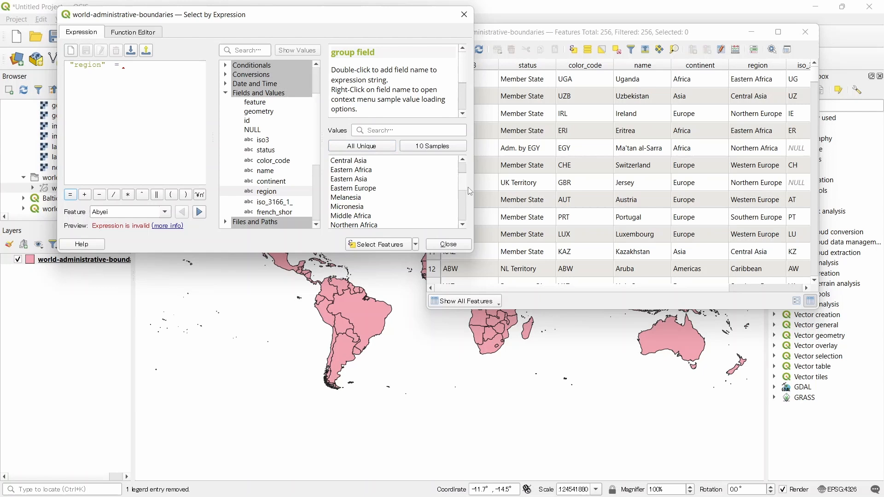
pyautogui.scroll(-3)
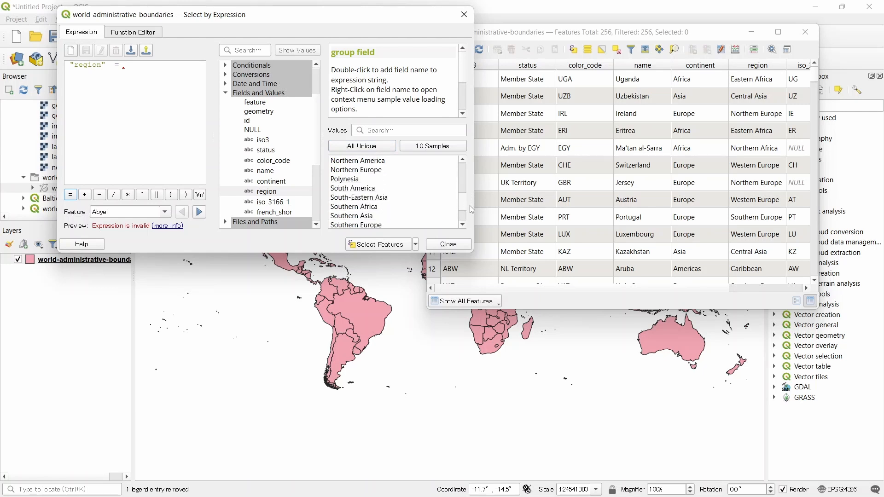
pyautogui.moveTo(354, 192)
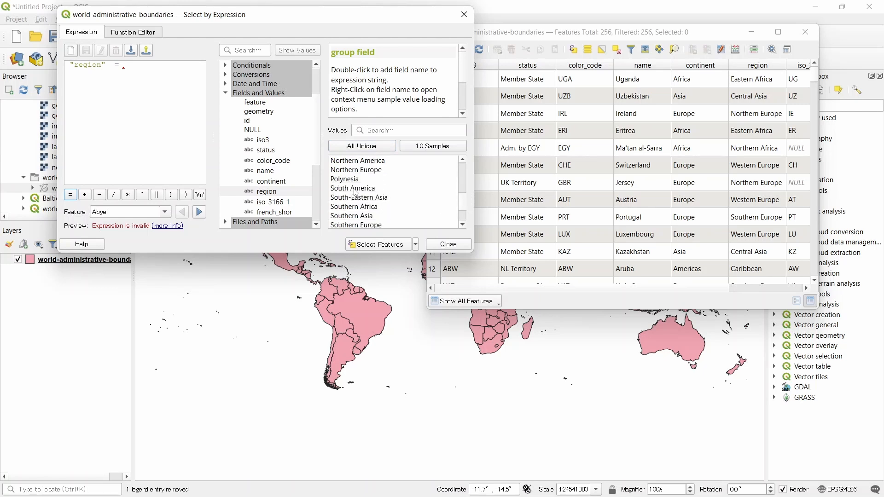
pyautogui.click(351, 187)
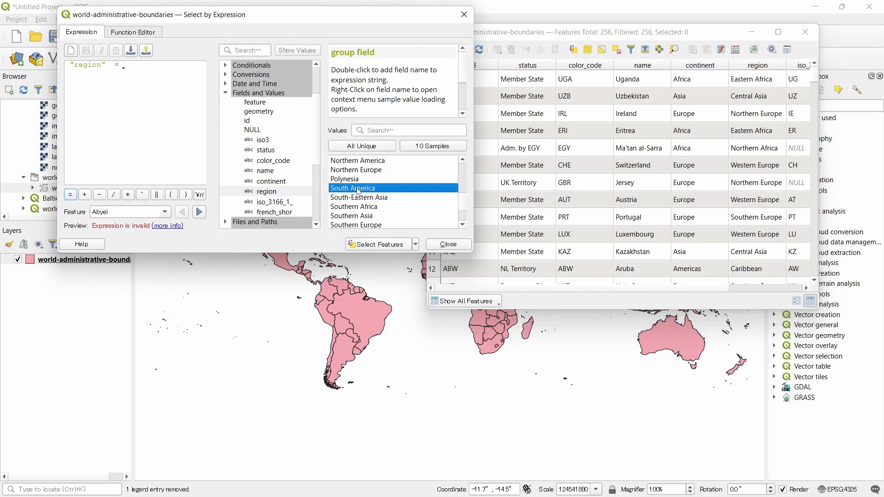
pyautogui.doubleClick(352, 188)
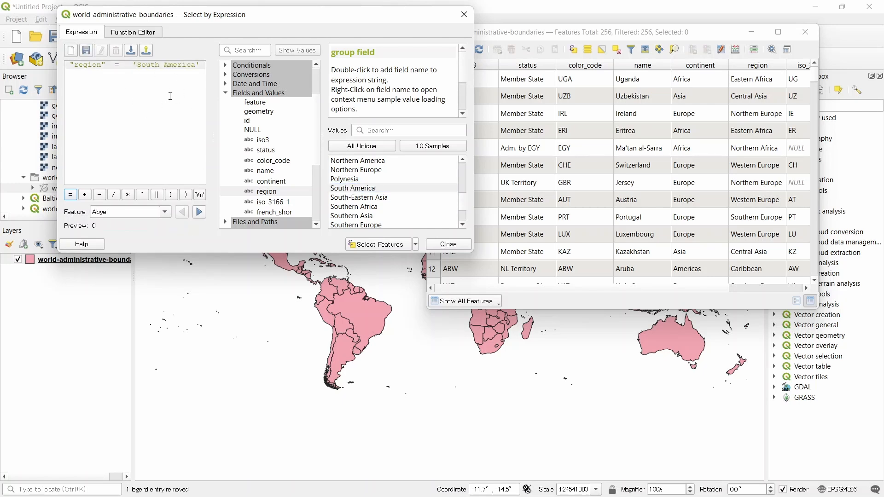
pyautogui.moveTo(376, 244)
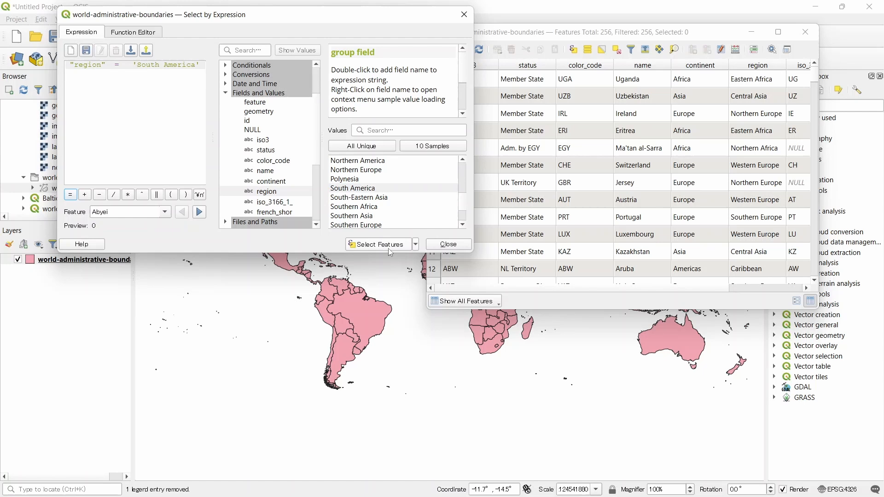
pyautogui.moveTo(377, 243)
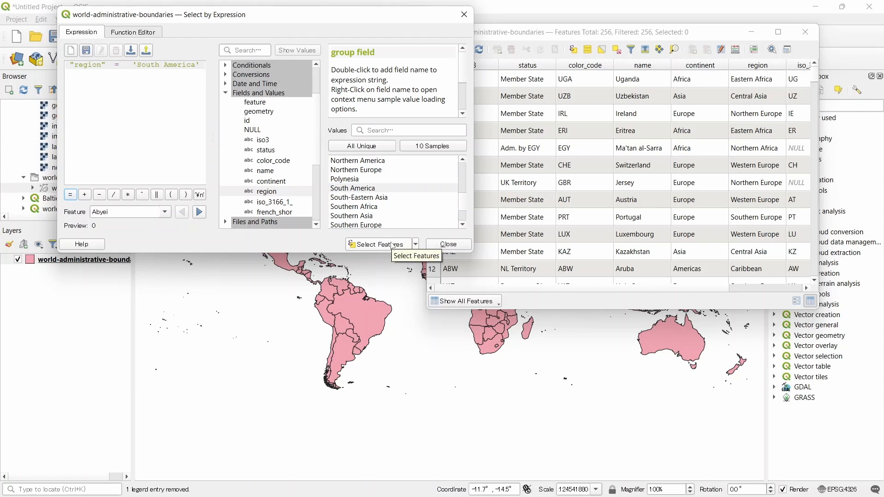
# Step: Run the expression to select the 14 South American countries in yellow
pyautogui.click(376, 244)
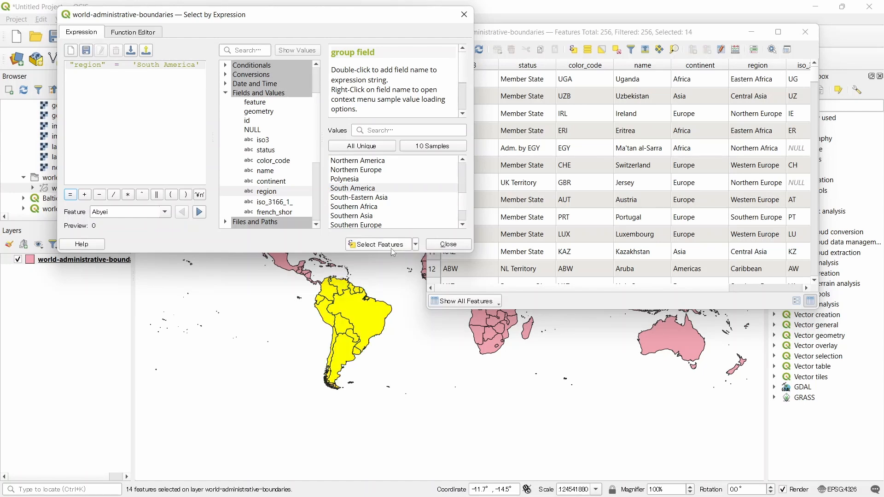
pyautogui.moveTo(319, 298)
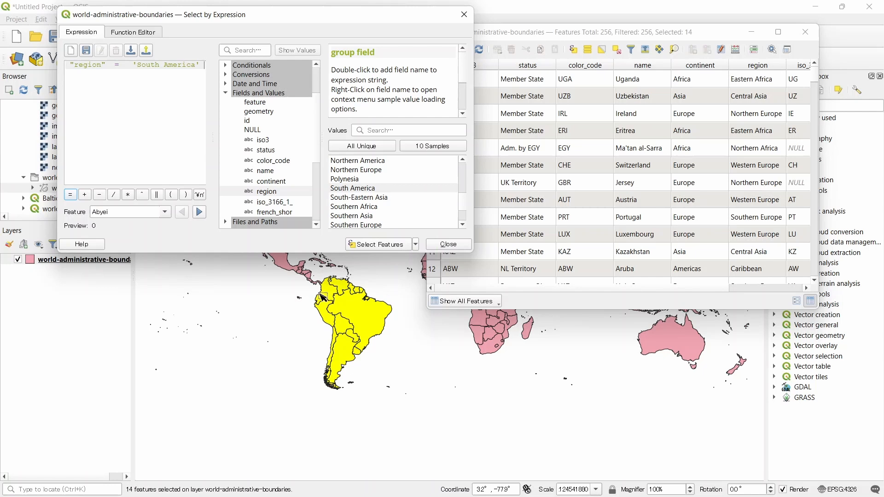
pyautogui.moveTo(372, 369)
pyautogui.write('!')
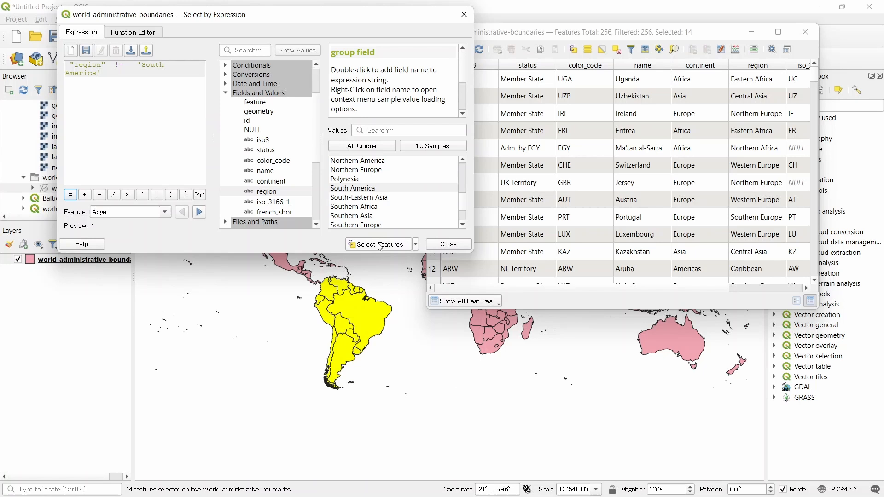
pyautogui.moveTo(377, 244)
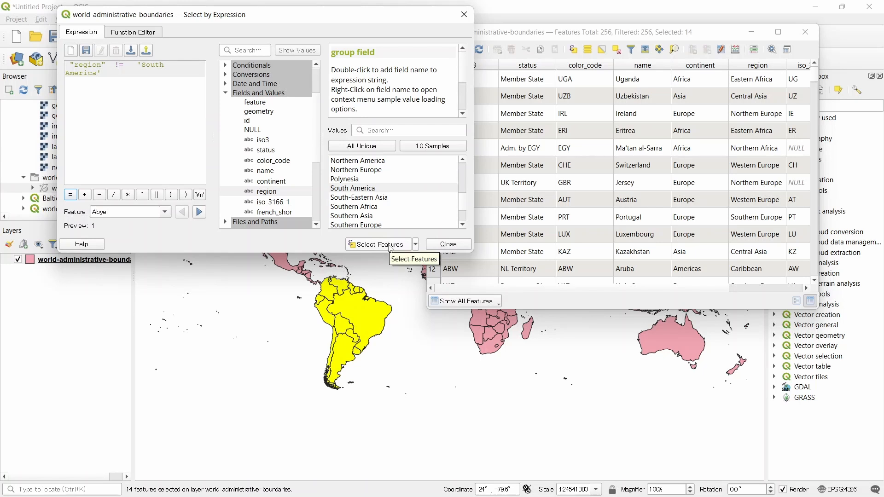
# Step: Select the 238 countries outside South America with "region" != 'South America'
pyautogui.click(378, 244)
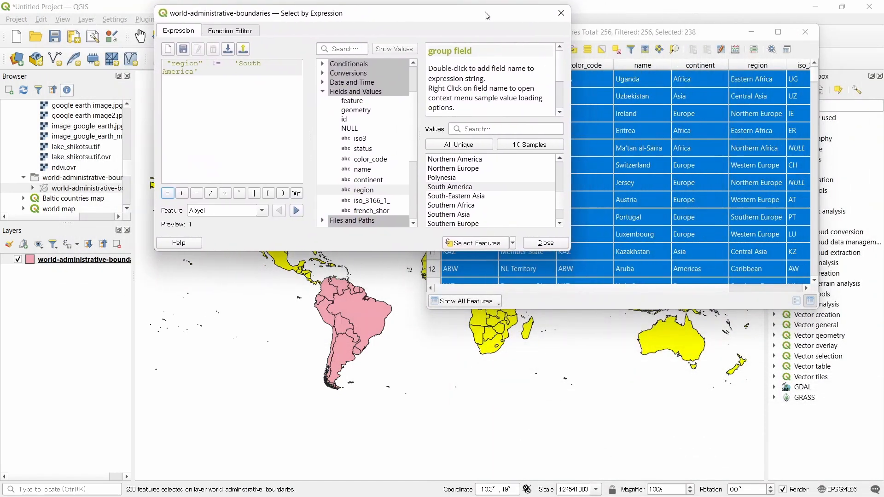
pyautogui.moveTo(383, 298)
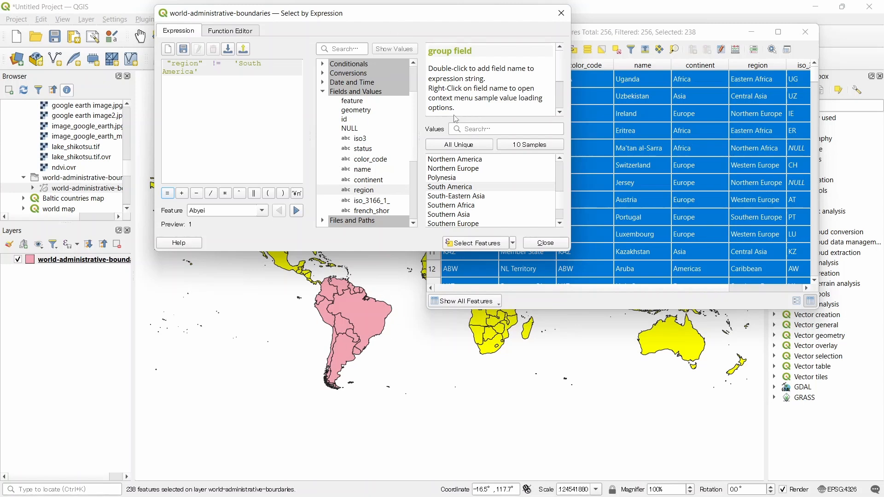
pyautogui.moveTo(451, 140)
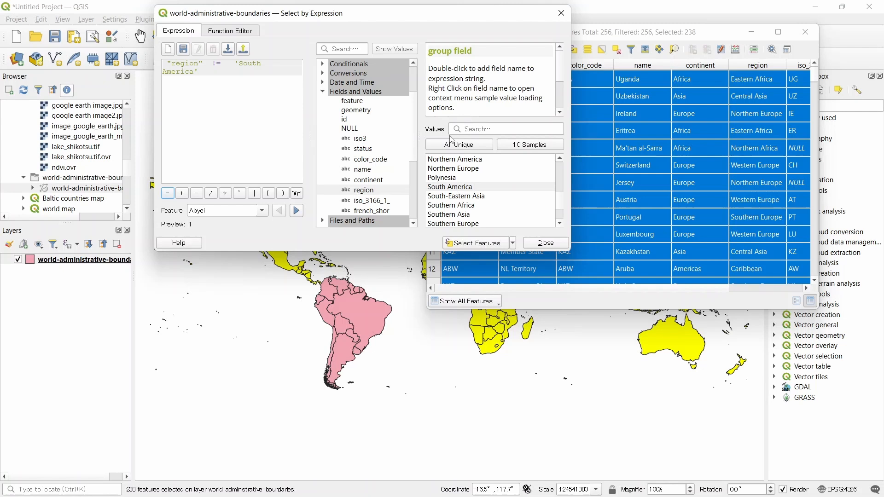